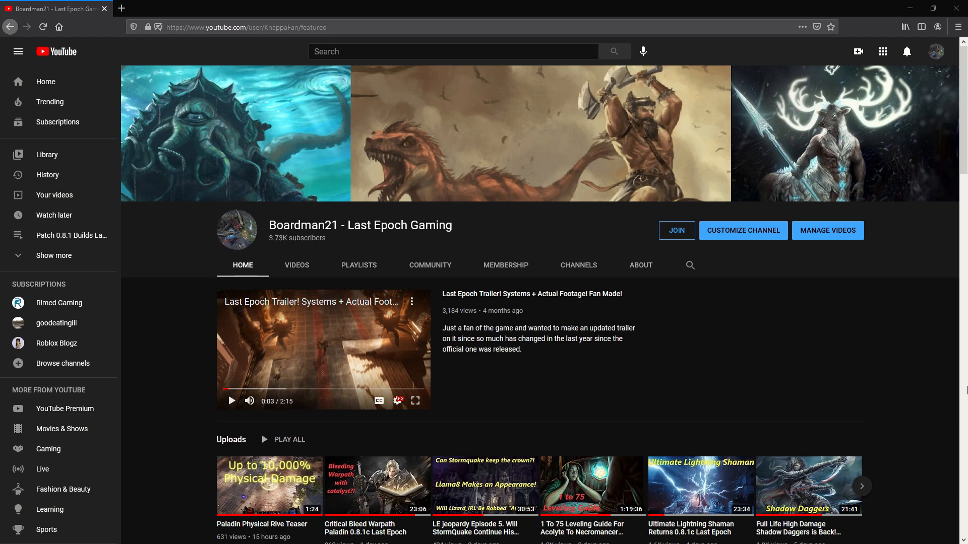
{"action": "mouse_move", "coordinate": [918, 390]}
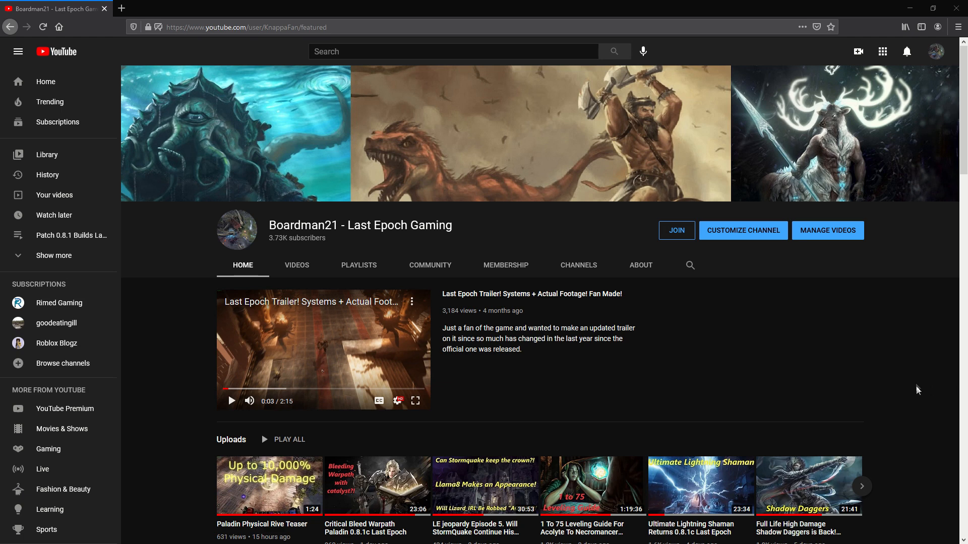
{"action": "mouse_move", "coordinate": [915, 384]}
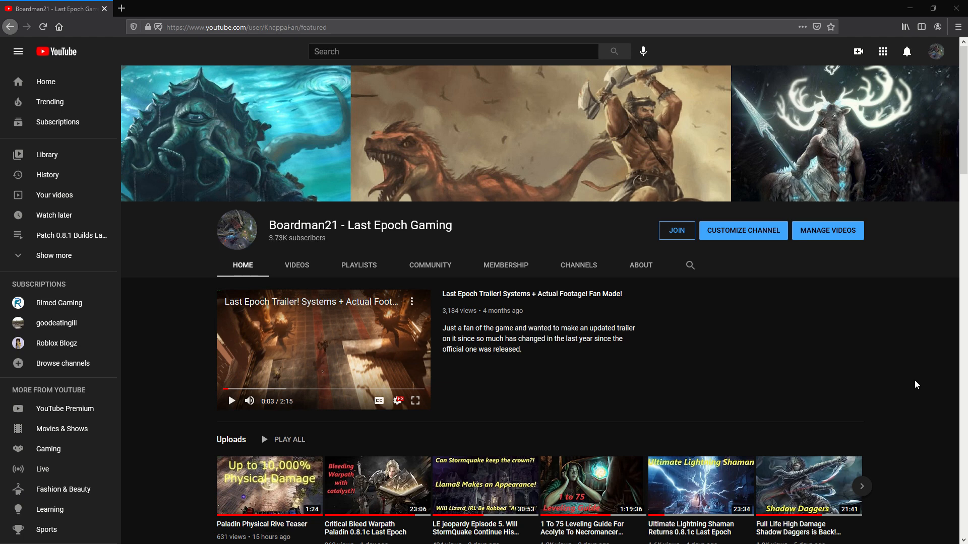
{"action": "mouse_move", "coordinate": [768, 370]}
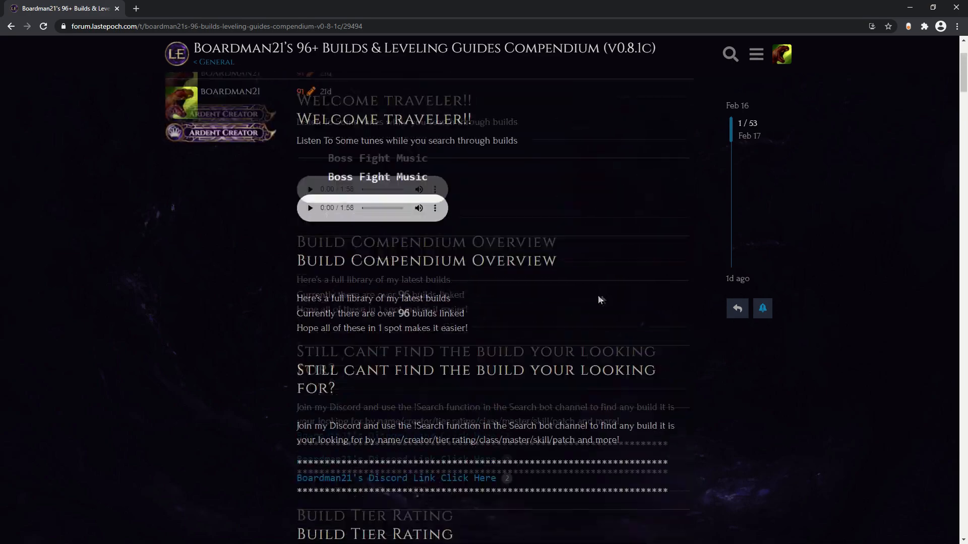
- Scroll down the forum compendium and collapse the Primalist builds list
{"action": "scroll", "scroll_direction": "down", "scroll_amount": 3}
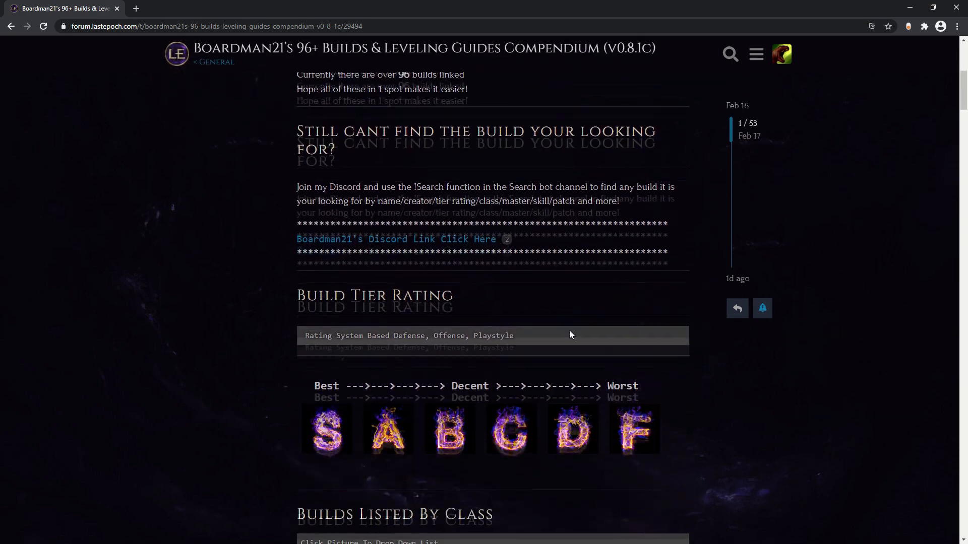
{"action": "scroll", "scroll_direction": "down", "scroll_amount": 3}
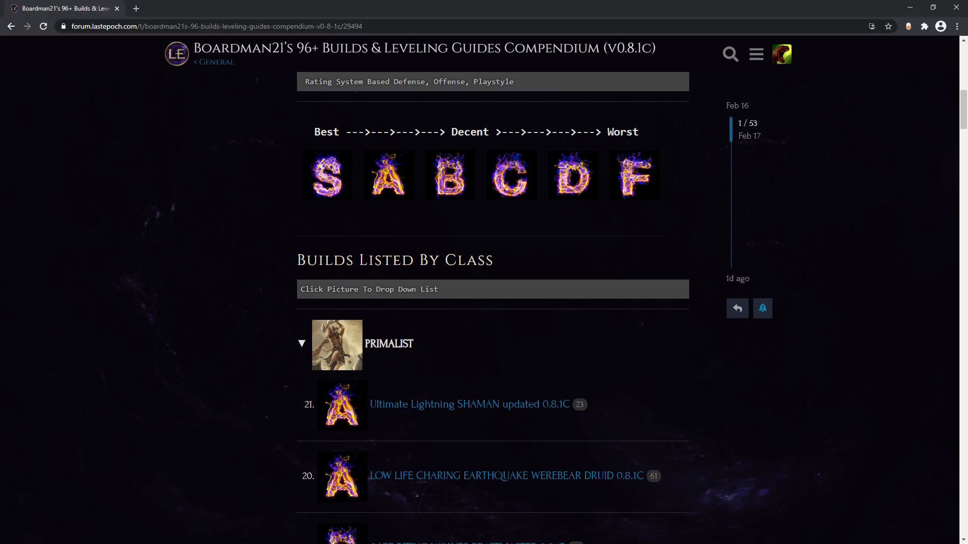
{"action": "scroll", "scroll_direction": "up", "scroll_amount": 3}
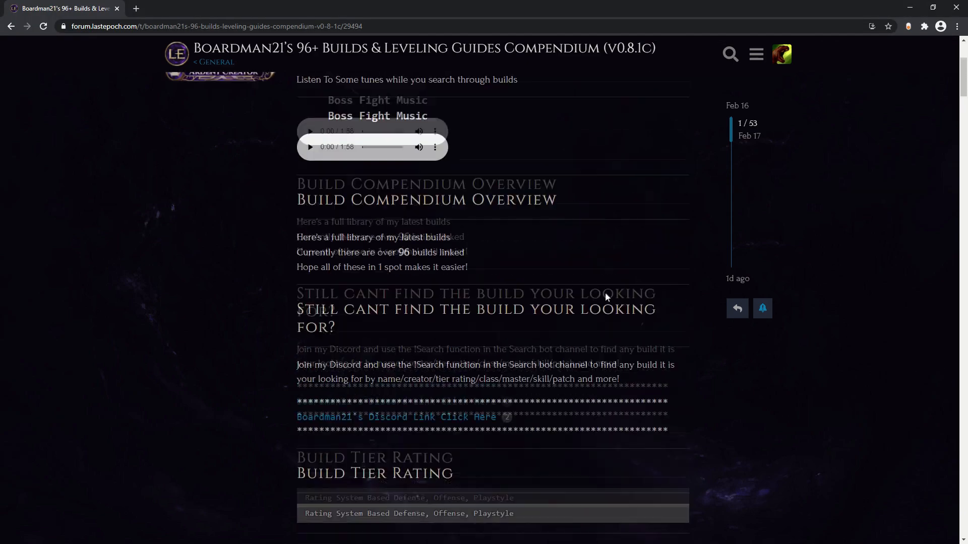
{"action": "scroll", "scroll_direction": "down", "scroll_amount": 3}
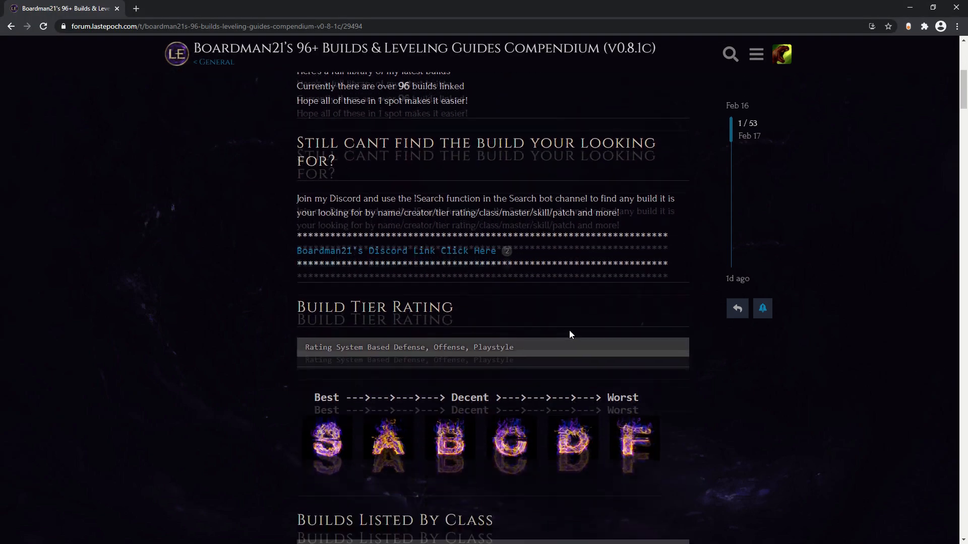
{"action": "scroll", "scroll_direction": "down", "scroll_amount": 3}
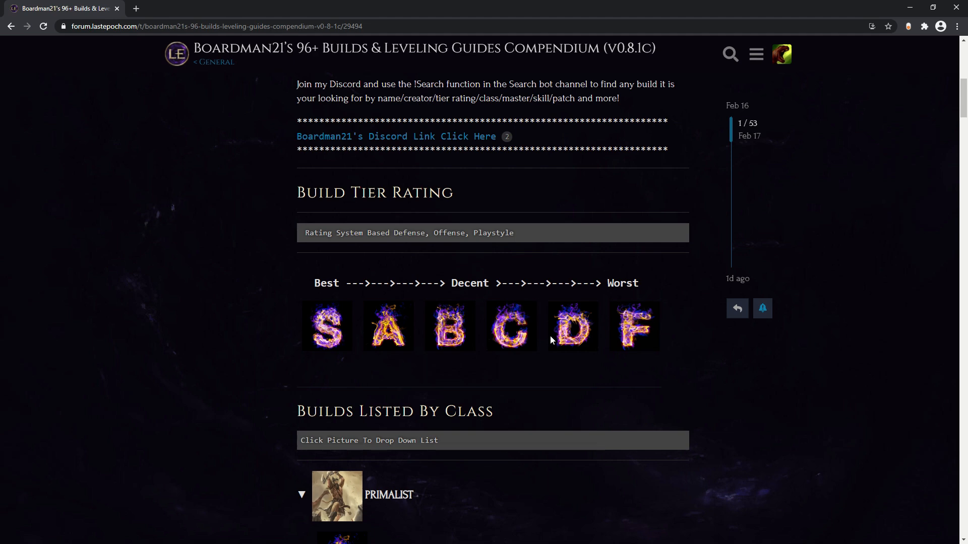
{"action": "mouse_move", "coordinate": [543, 369]}
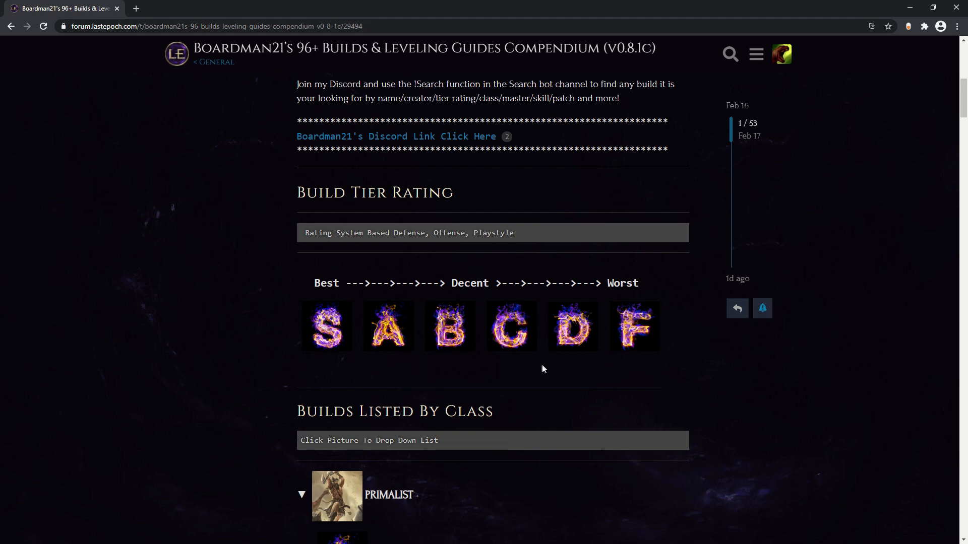
{"action": "mouse_move", "coordinate": [525, 370]}
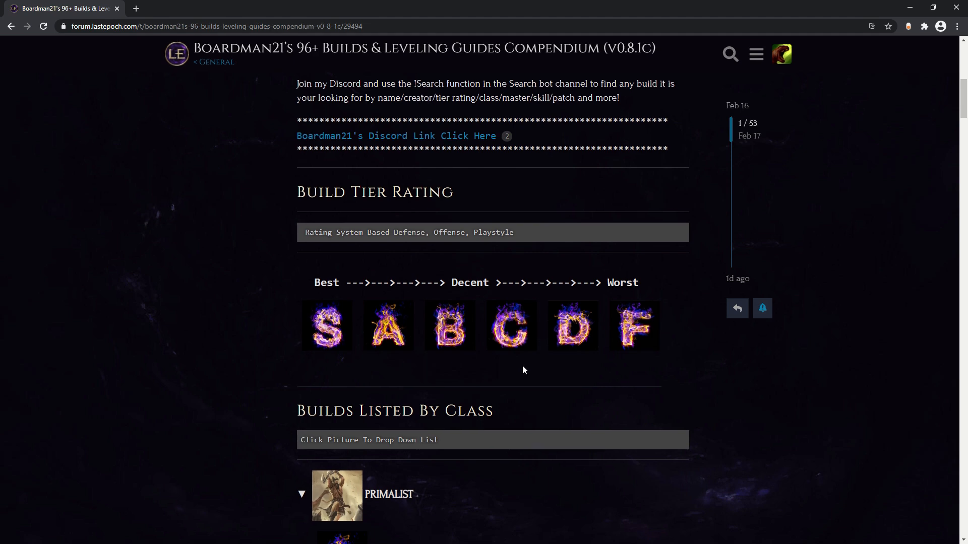
{"action": "scroll", "scroll_direction": "down", "scroll_amount": 3}
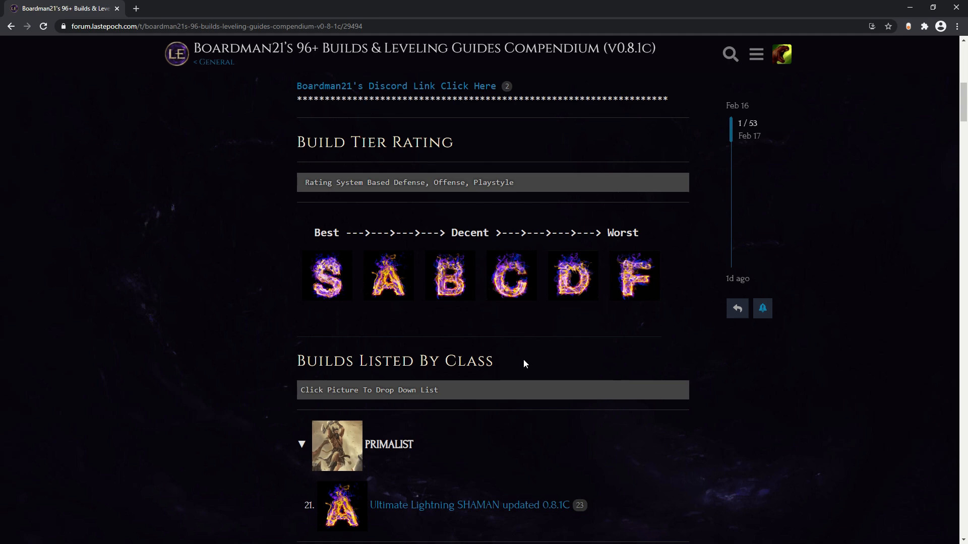
{"action": "scroll", "scroll_direction": "down", "scroll_amount": 3}
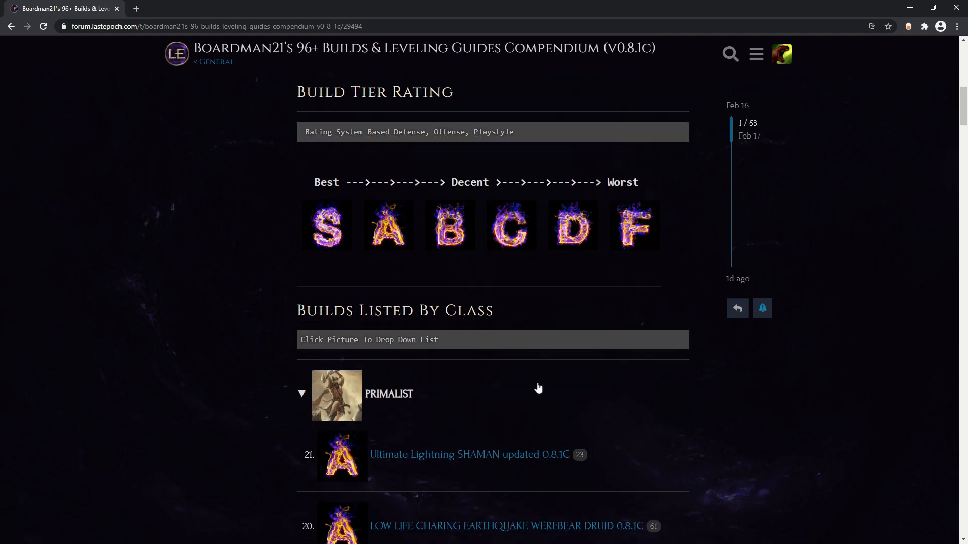
{"action": "left_click", "coordinate": [302, 394]}
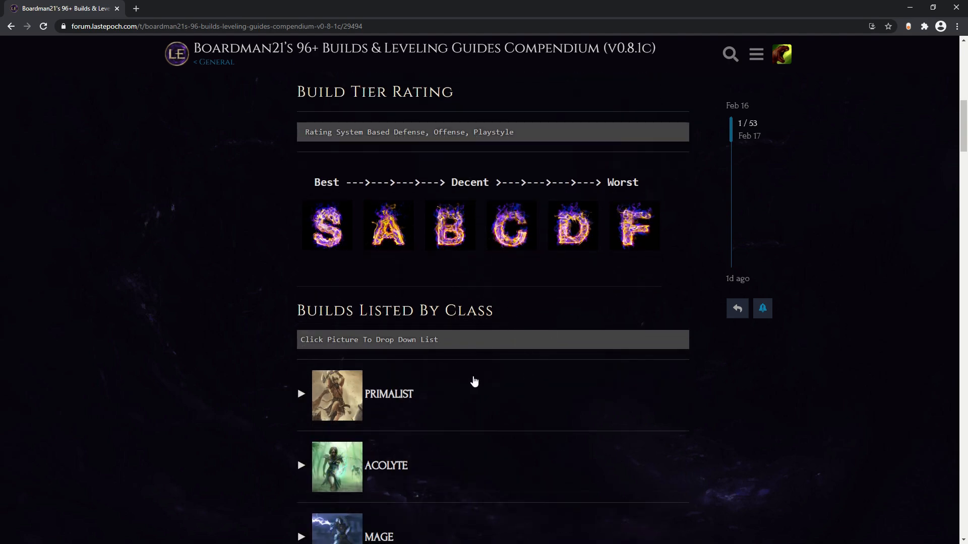
- Expand the Mage class to list its Spellblade and Sorcerer builds
{"action": "scroll", "scroll_direction": "down", "scroll_amount": 3}
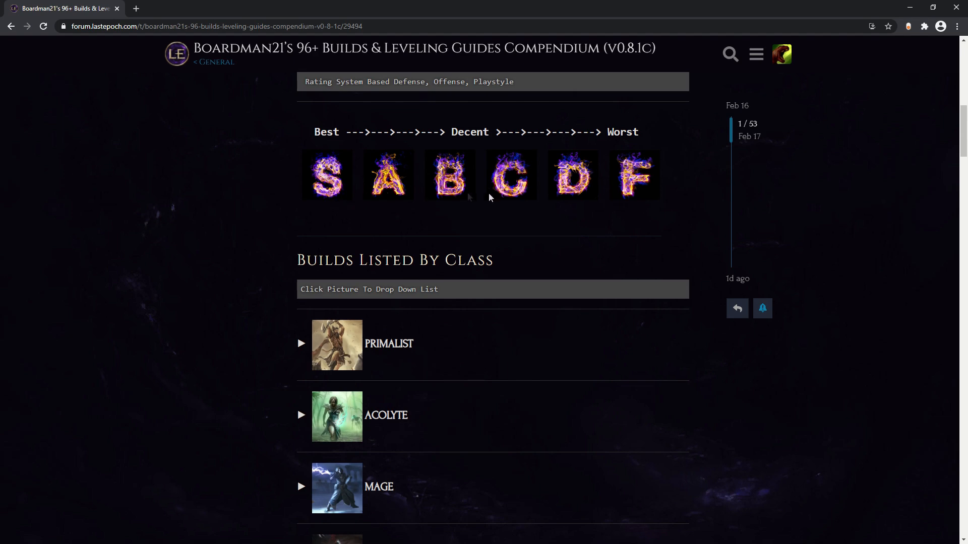
{"action": "scroll", "scroll_direction": "down", "scroll_amount": 3}
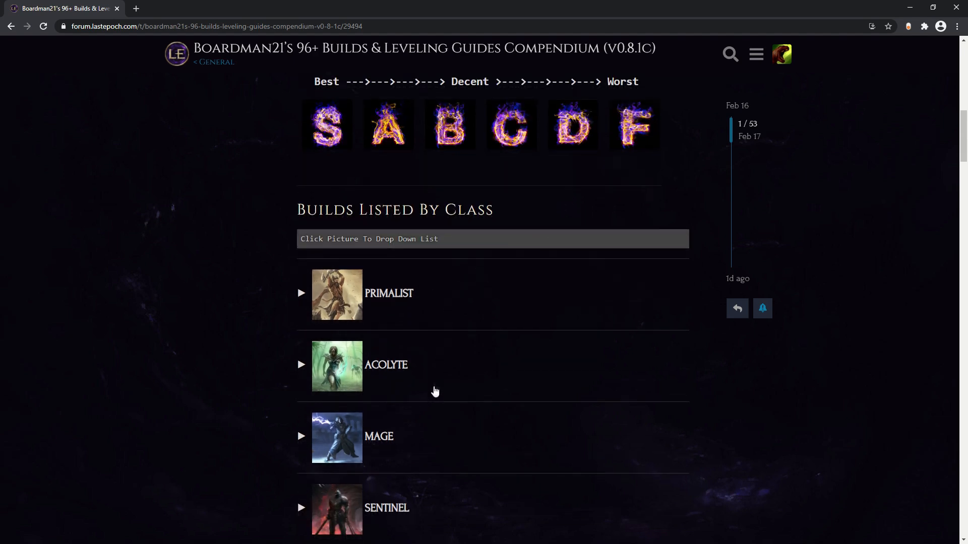
{"action": "scroll", "scroll_direction": "down", "scroll_amount": 3}
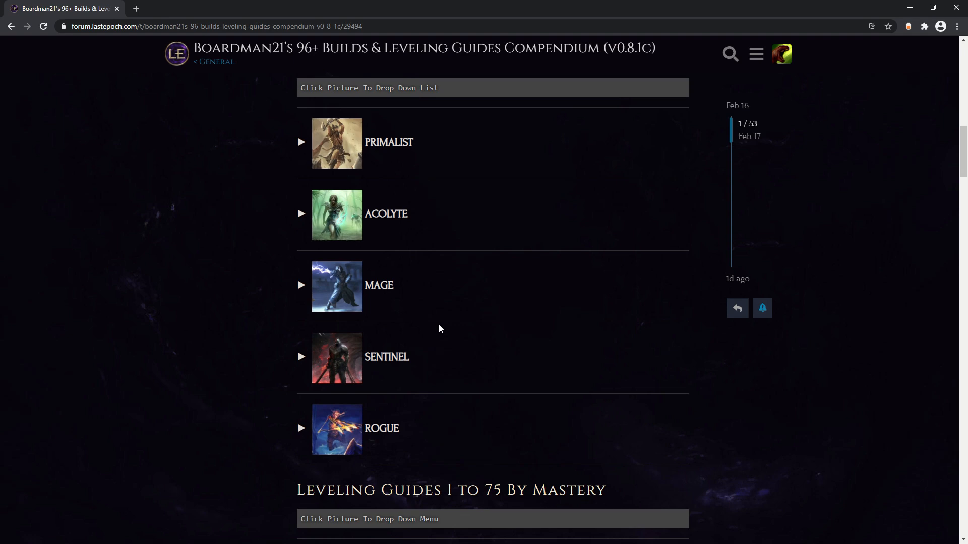
{"action": "mouse_move", "coordinate": [401, 280]}
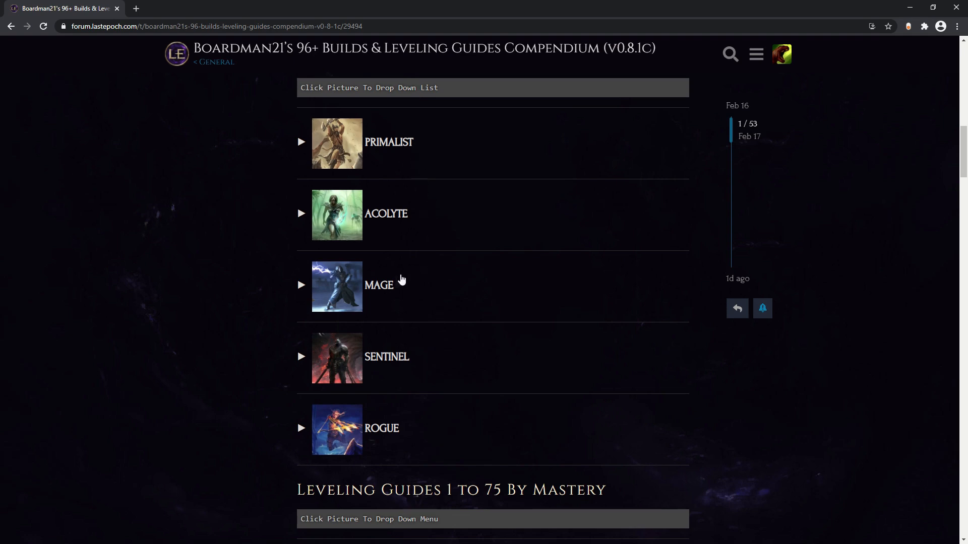
{"action": "left_click", "coordinate": [337, 286]}
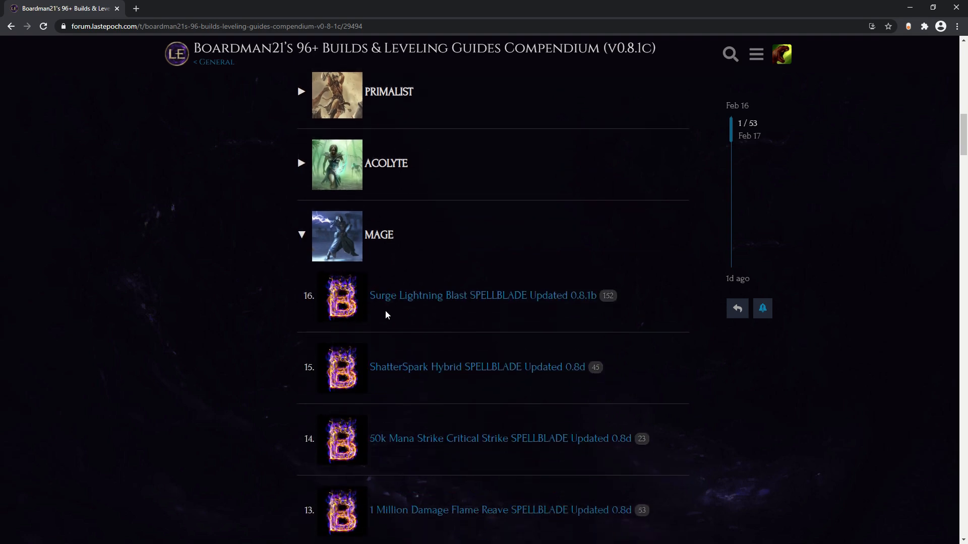
{"action": "scroll", "scroll_direction": "down", "scroll_amount": 3}
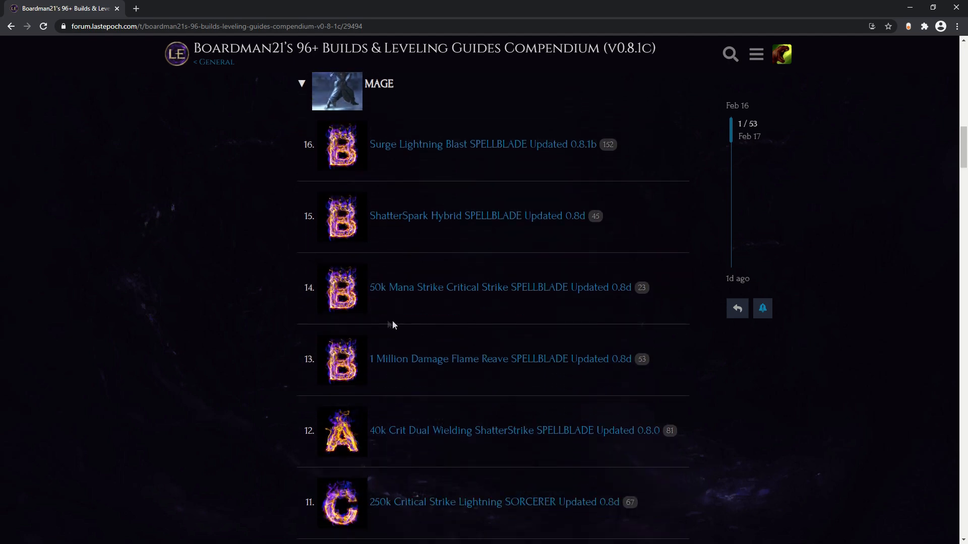
{"action": "mouse_move", "coordinate": [413, 369]}
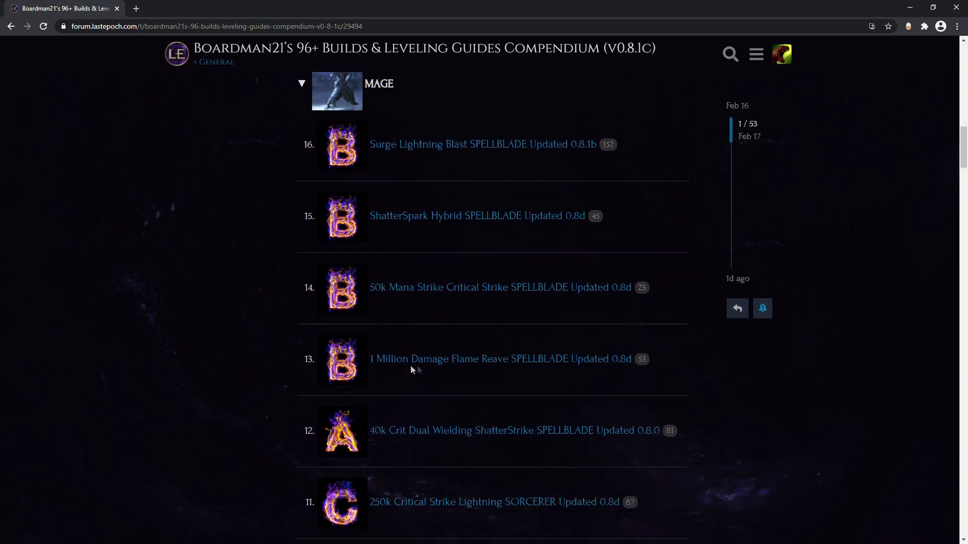
{"action": "mouse_move", "coordinate": [487, 364]}
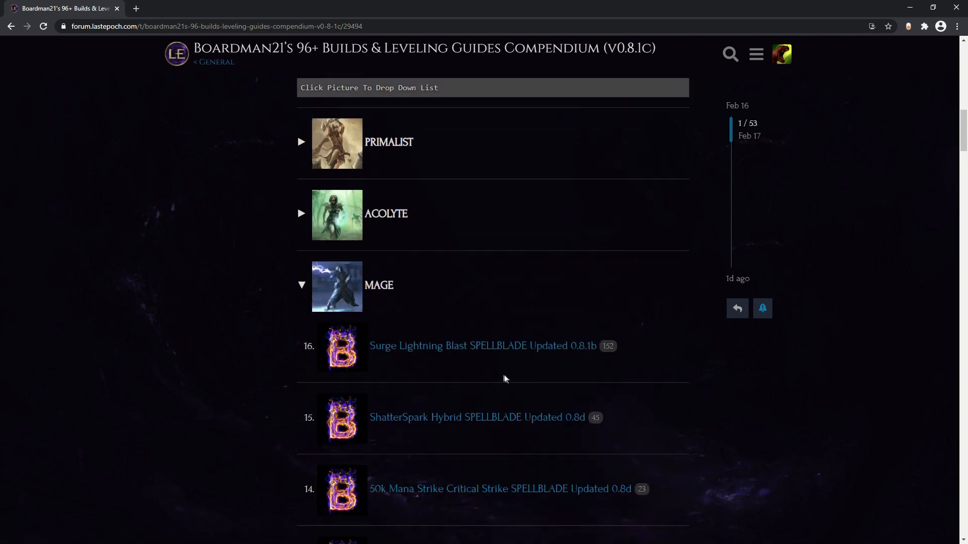
{"action": "mouse_move", "coordinate": [489, 379]}
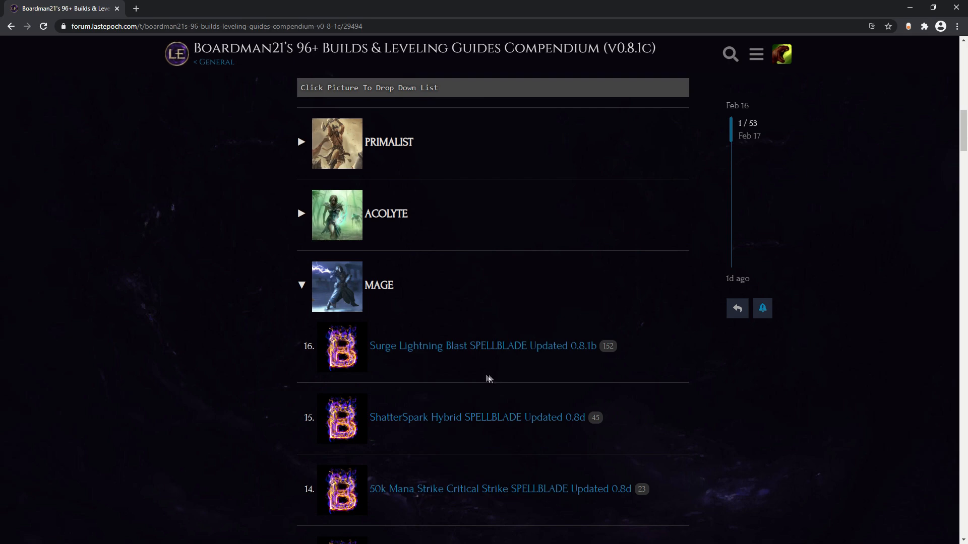
{"action": "mouse_move", "coordinate": [414, 313]}
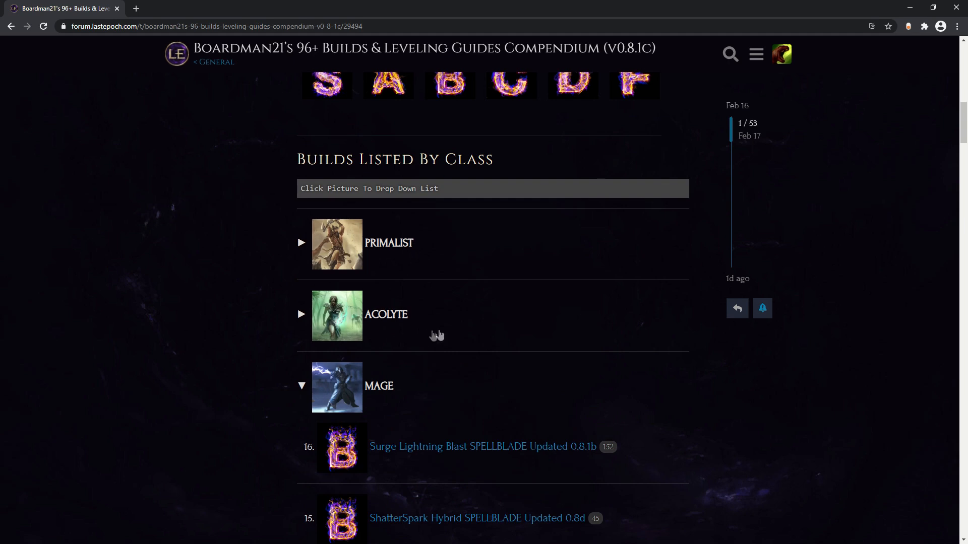
{"action": "mouse_move", "coordinate": [453, 332]}
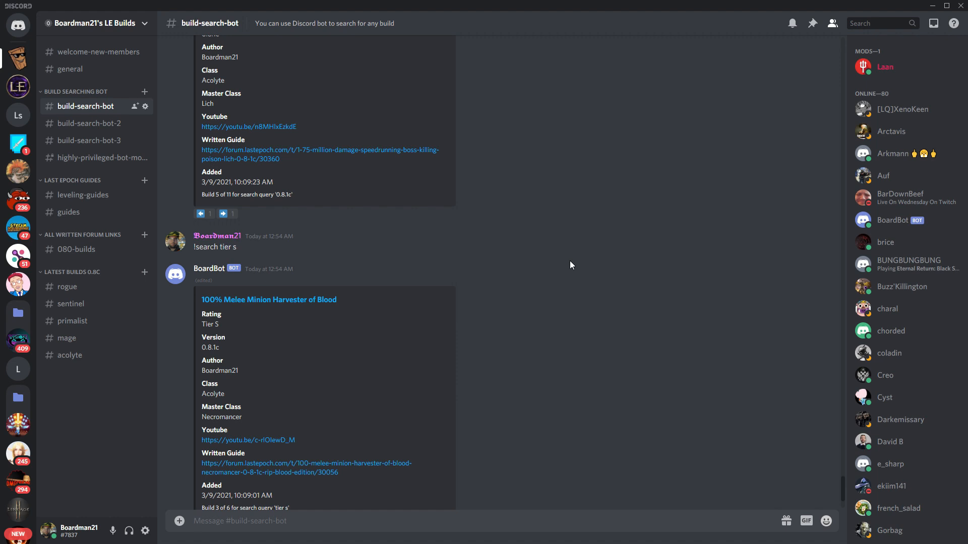
{"action": "mouse_move", "coordinate": [507, 175]}
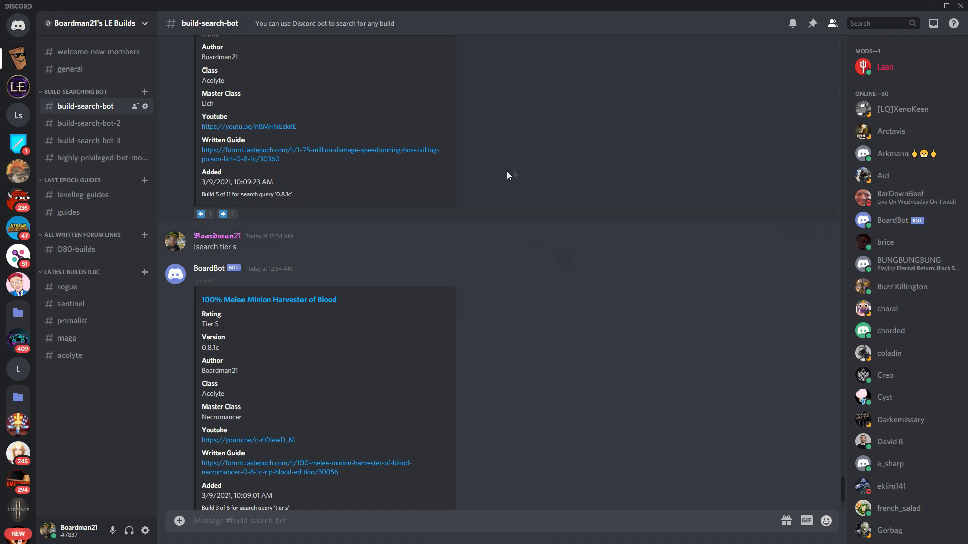
- Scroll through BoardBot's tier s and 0.8.1c search results in the build-search-bot channel
{"action": "scroll", "scroll_direction": "down", "scroll_amount": 3}
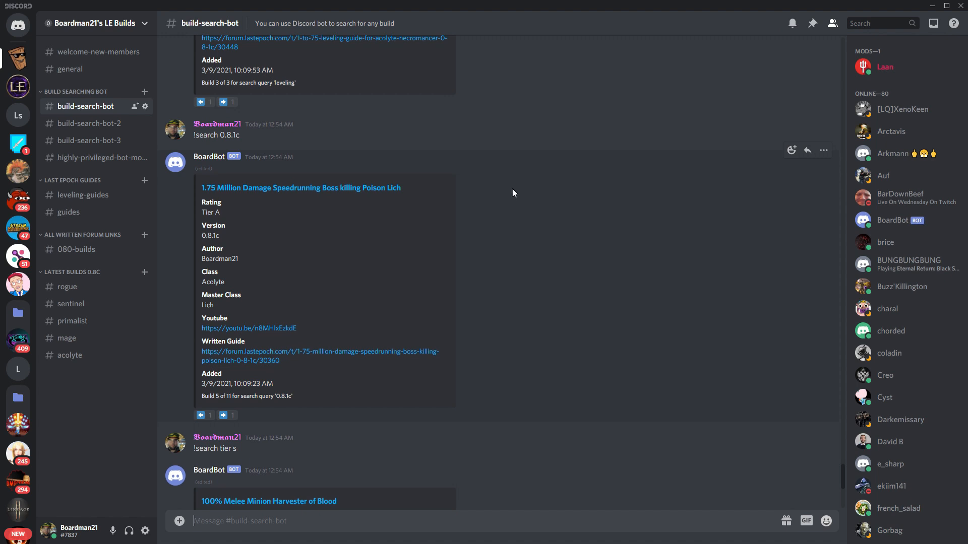
{"action": "mouse_move", "coordinate": [493, 149]}
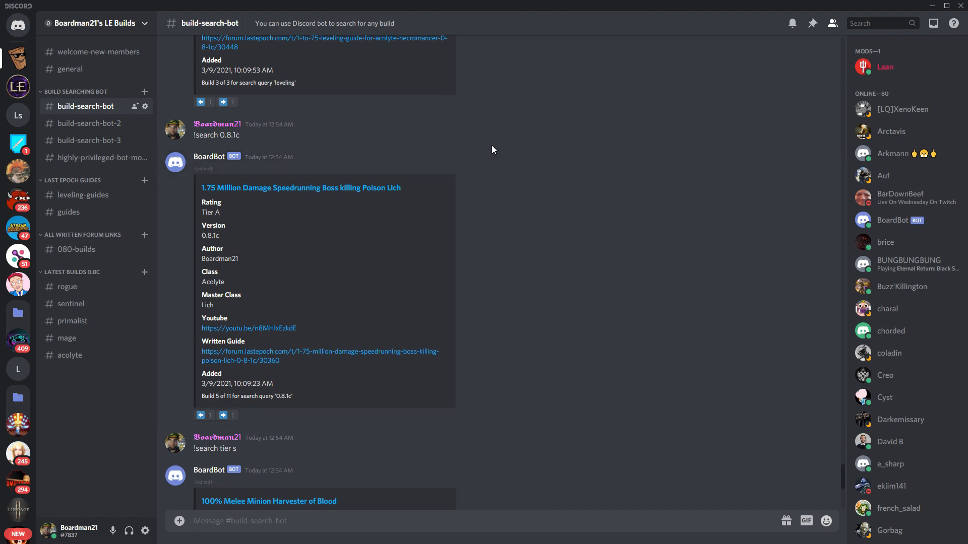
{"action": "mouse_move", "coordinate": [552, 163]}
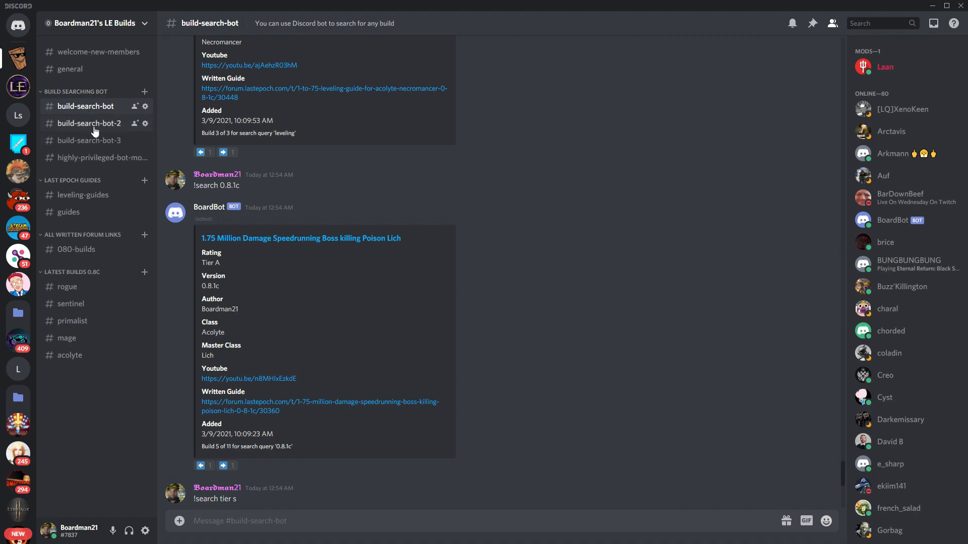
- In build-search-bot-2, send a '!search tier s' query to BoardBot
{"action": "left_click", "coordinate": [88, 123]}
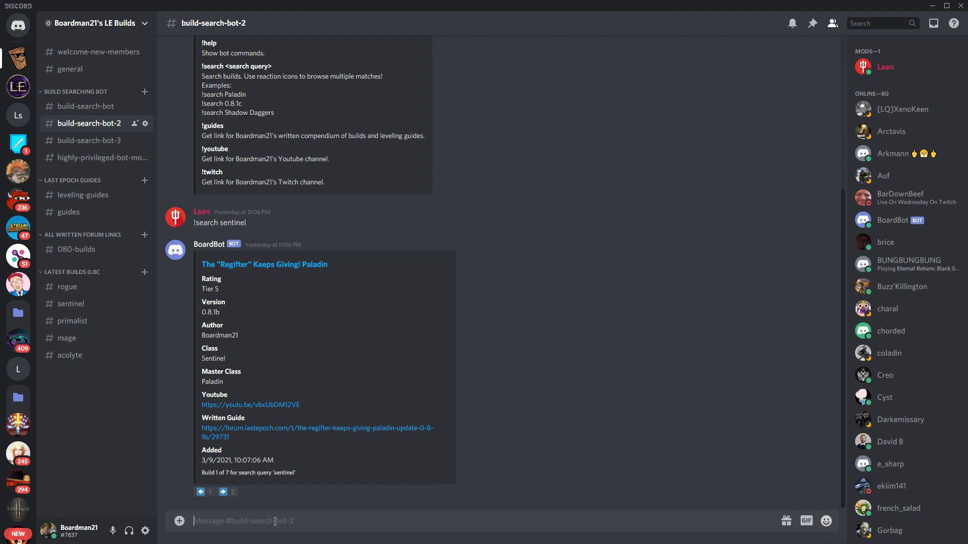
{"action": "type", "text": "!search"}
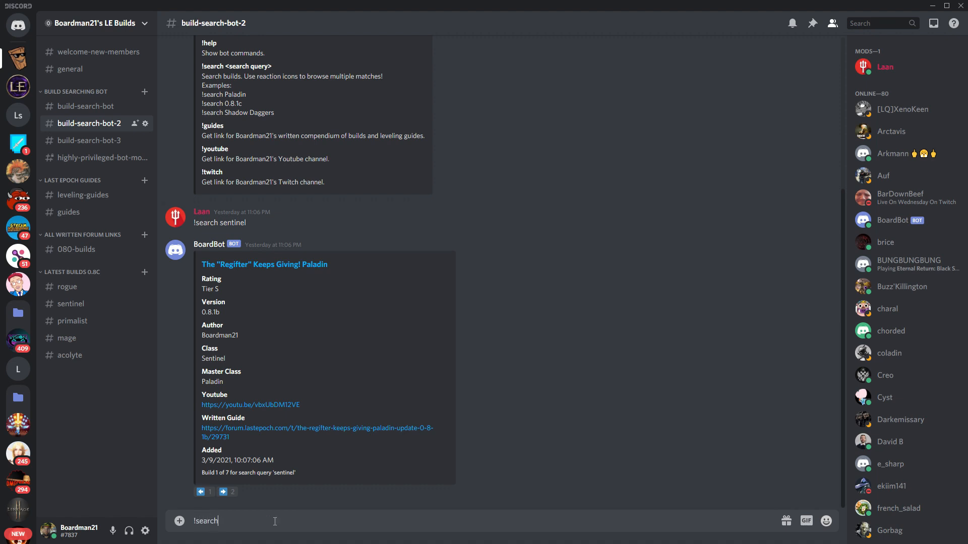
{"action": "type", "text": "tier"}
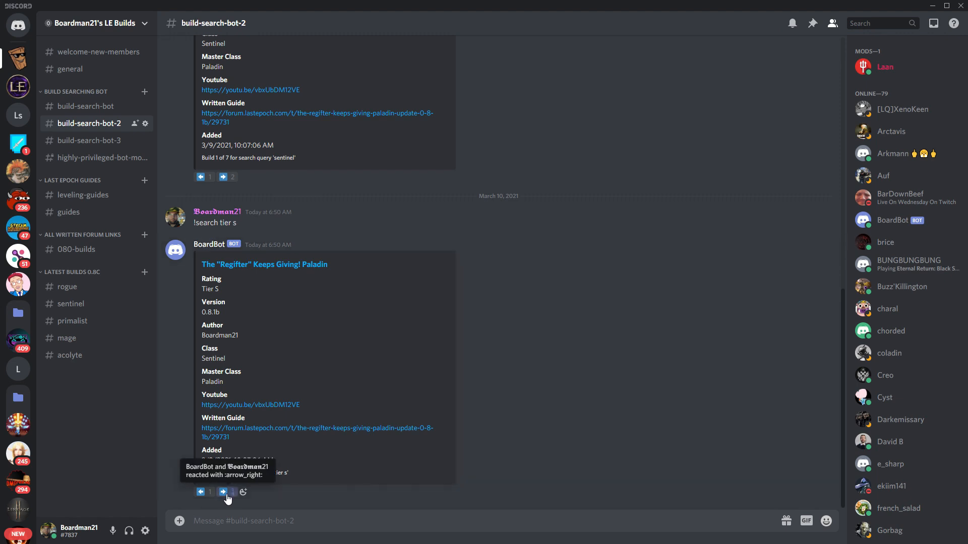
- Page the tier s results forward to build 6 of 6, the Acolyte To Necromancer guide
{"action": "left_click", "coordinate": [223, 492]}
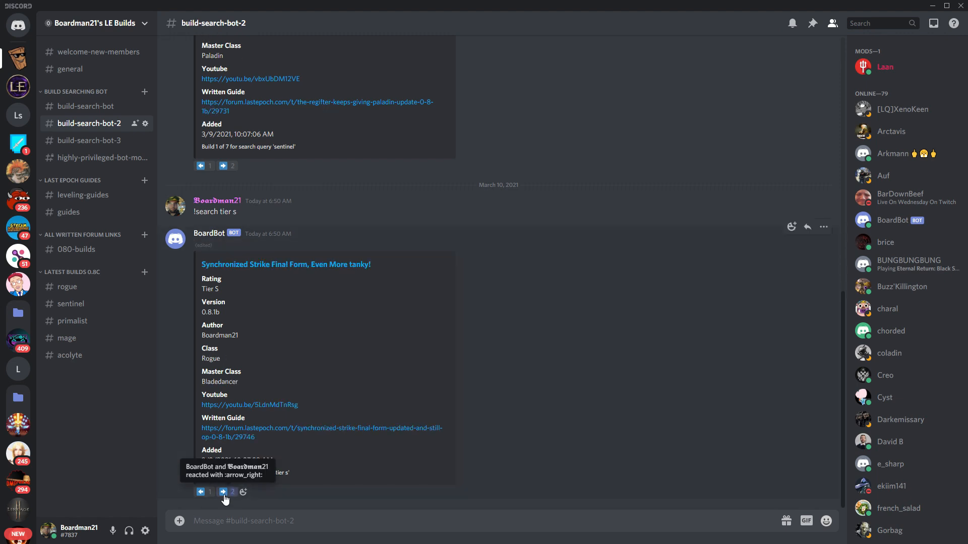
{"action": "left_click", "coordinate": [223, 492]}
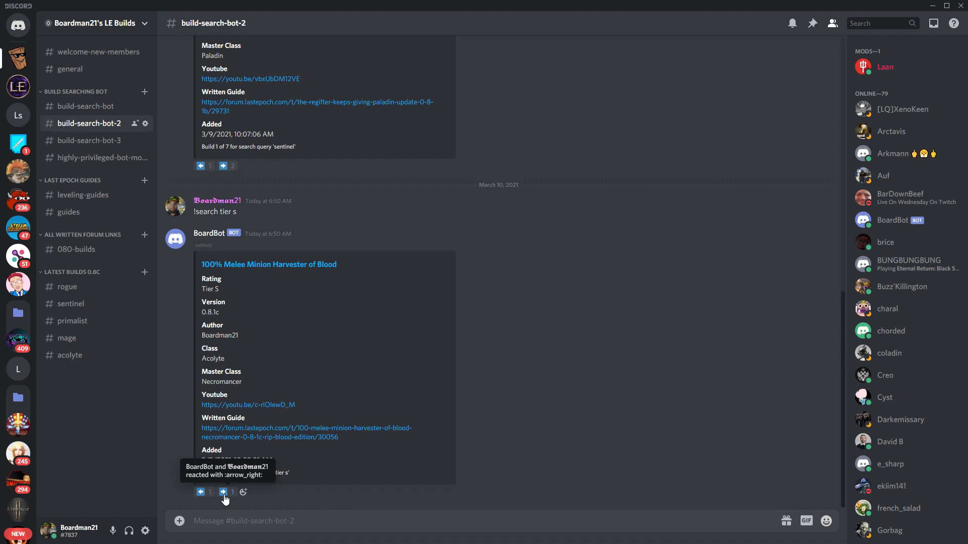
{"action": "left_click", "coordinate": [223, 492]}
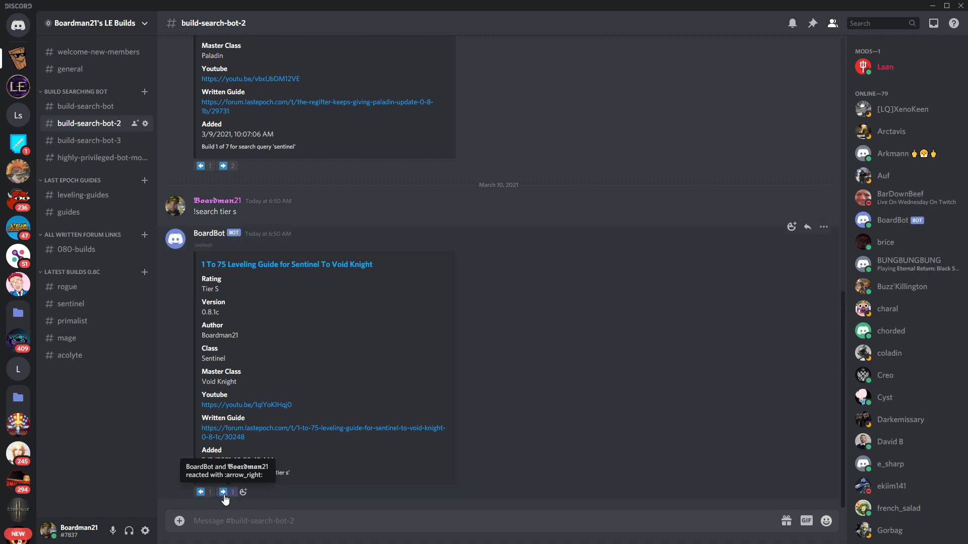
{"action": "left_click", "coordinate": [222, 492]}
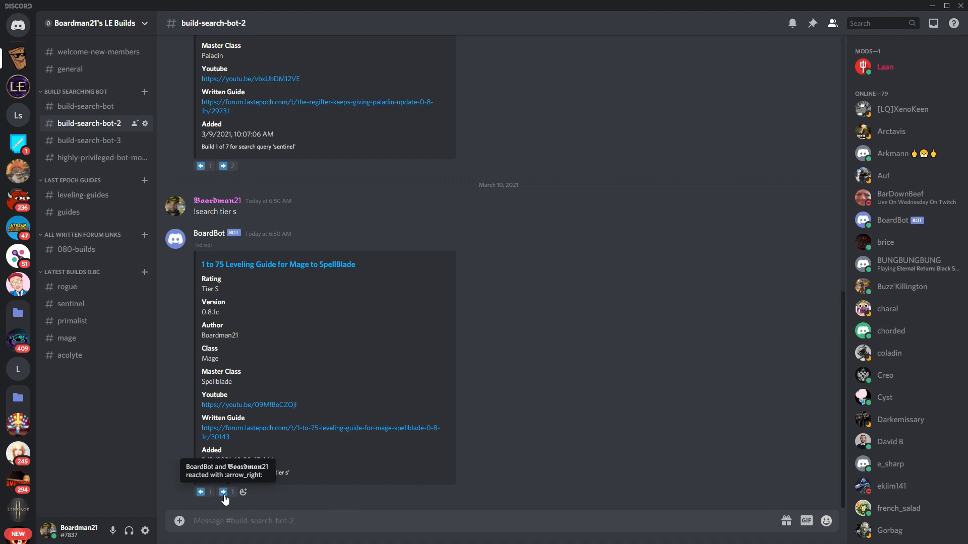
{"action": "left_click", "coordinate": [224, 492]}
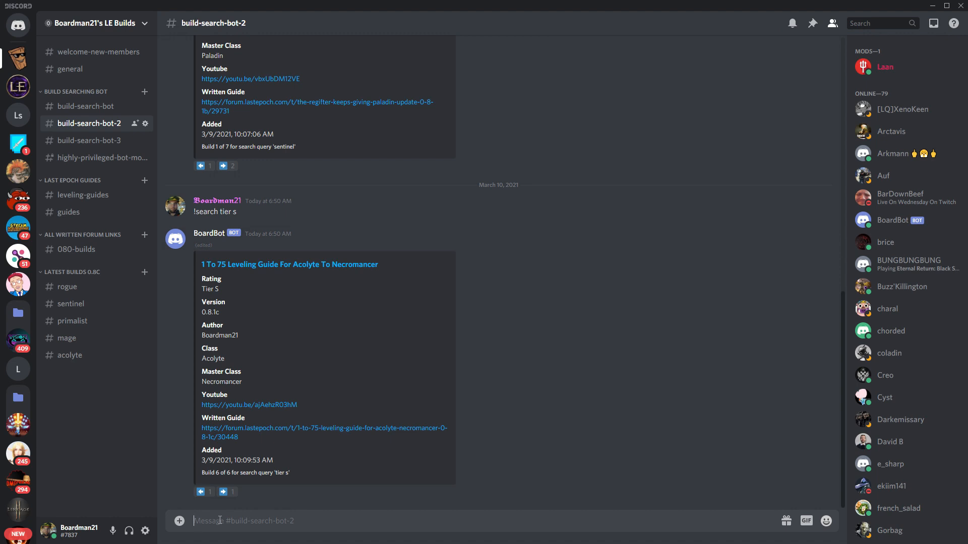
- Send a '!search paladin' query so BoardBot returns the Regifter Paladin, build 1 of 3
{"action": "type", "text": "!search"}
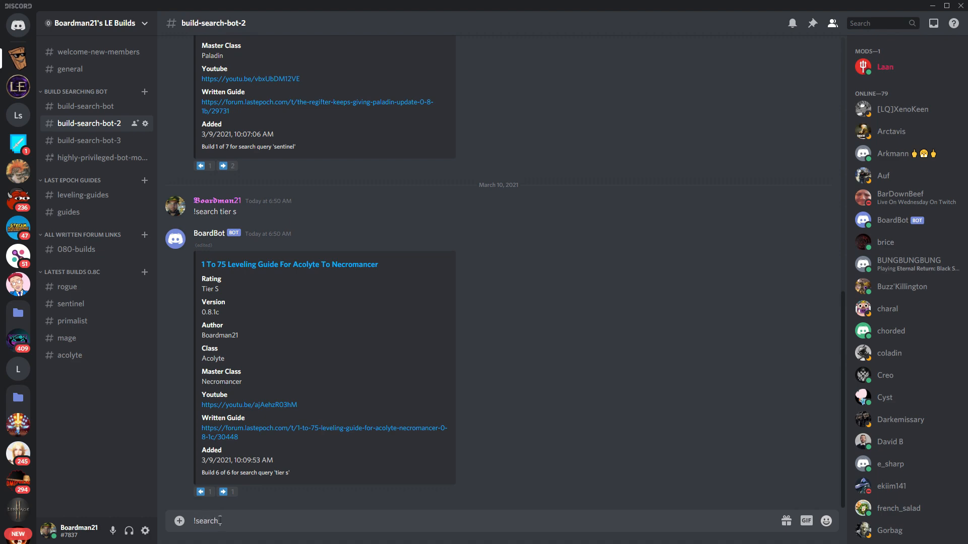
{"action": "type", "text": "pal"}
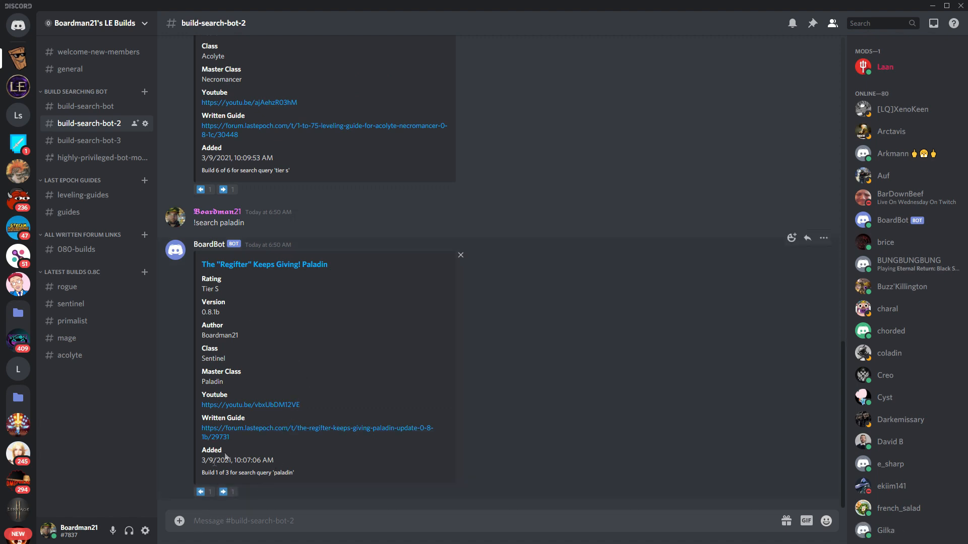
{"action": "mouse_move", "coordinate": [246, 439]}
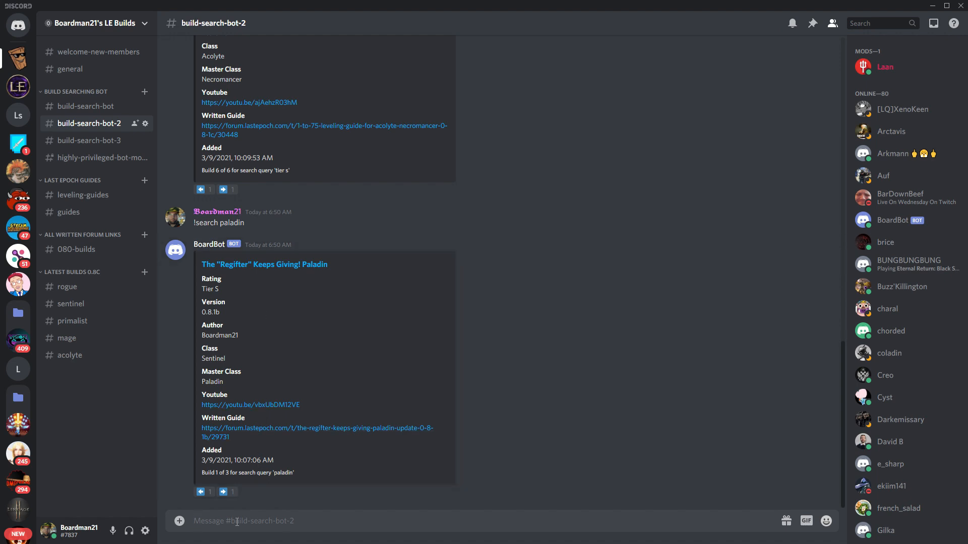
- Send a '!search 0.8.1c' query returning the 100% Melee Minion Harvester of Blood, build 1 of 11
{"action": "type", "text": "!search"}
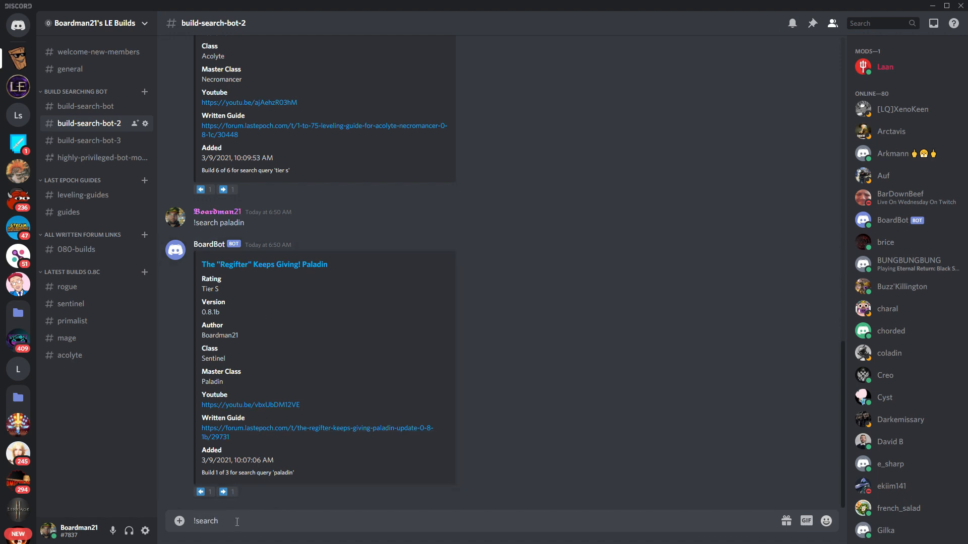
{"action": "type", "text": "0"}
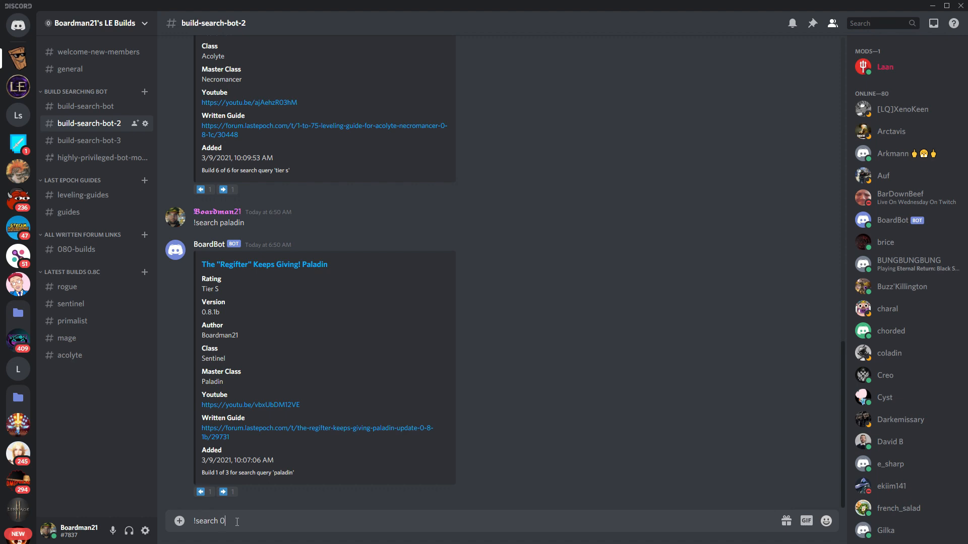
{"action": "type", "text": ".8.1"}
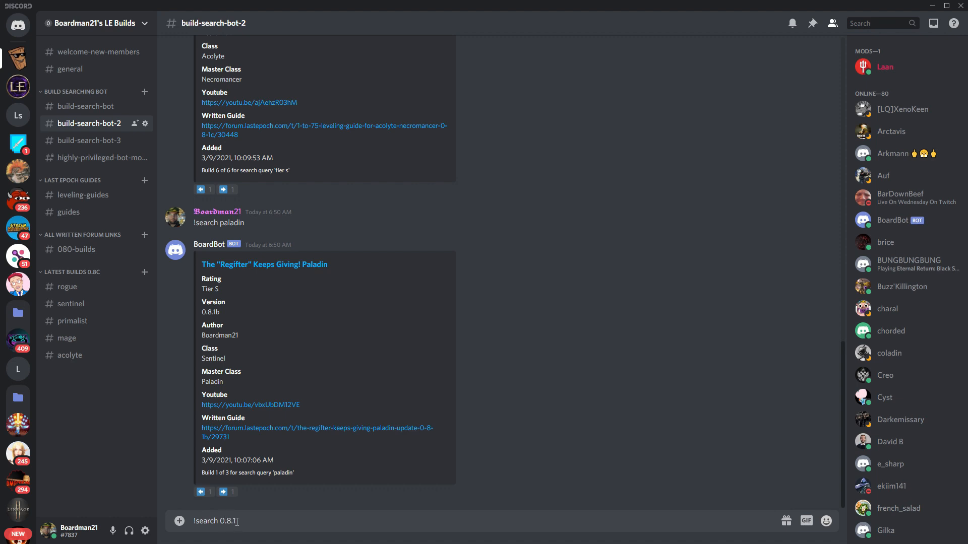
{"action": "type", "text": "c"}
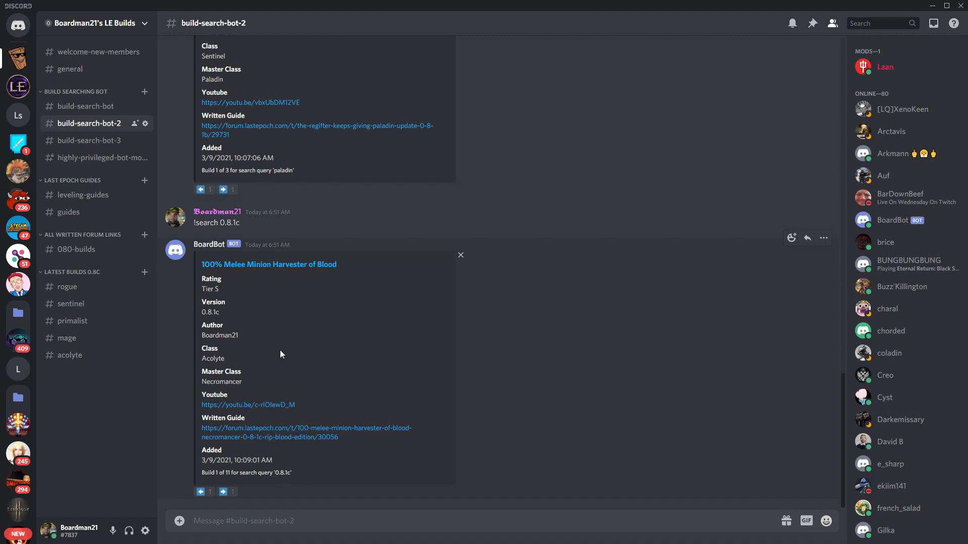
{"action": "mouse_move", "coordinate": [282, 365]}
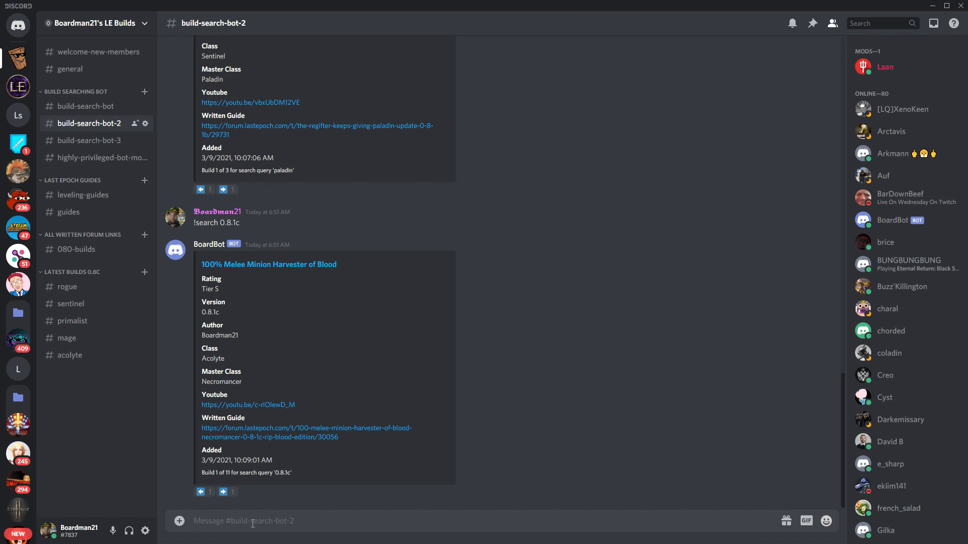
- Send a '!search warcry' query and advance to build 2 of 2, the Warcry Ice Bite Wolves Beastmaster
{"action": "left_click", "coordinate": [247, 521]}
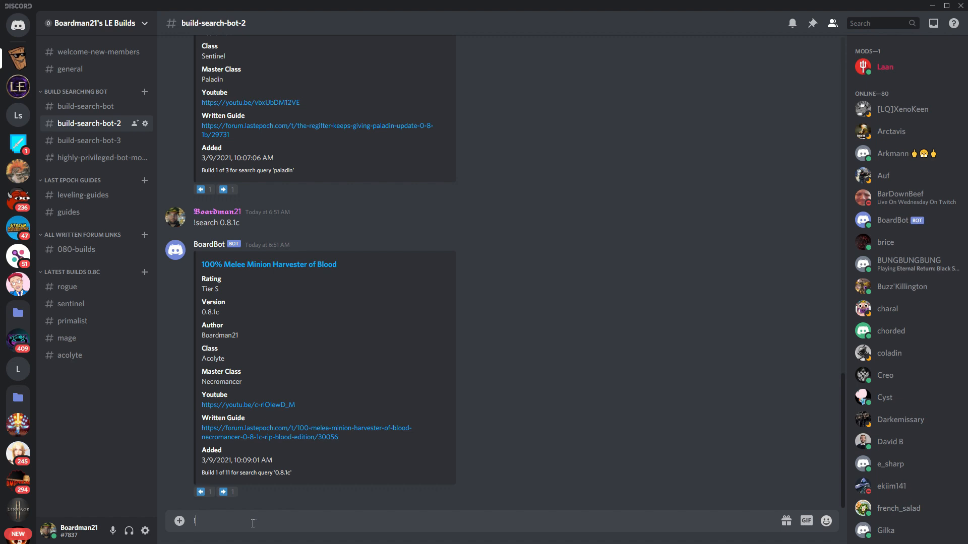
{"action": "type", "text": "!searc"}
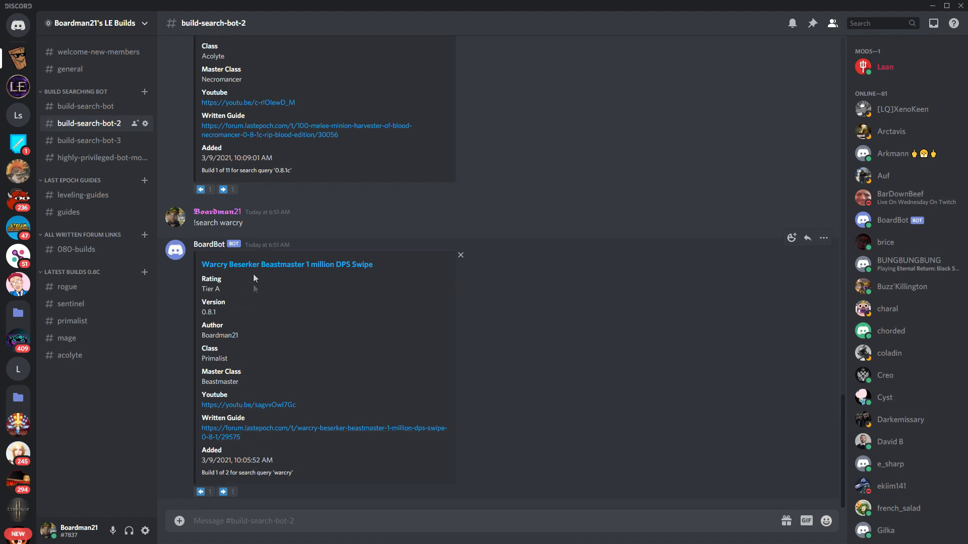
{"action": "left_click", "coordinate": [223, 492]}
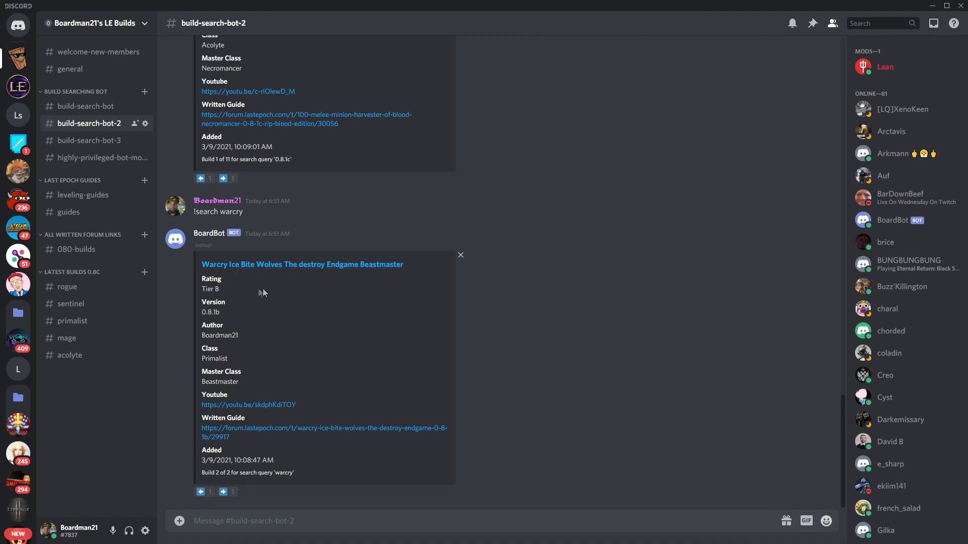
{"action": "mouse_move", "coordinate": [224, 291]}
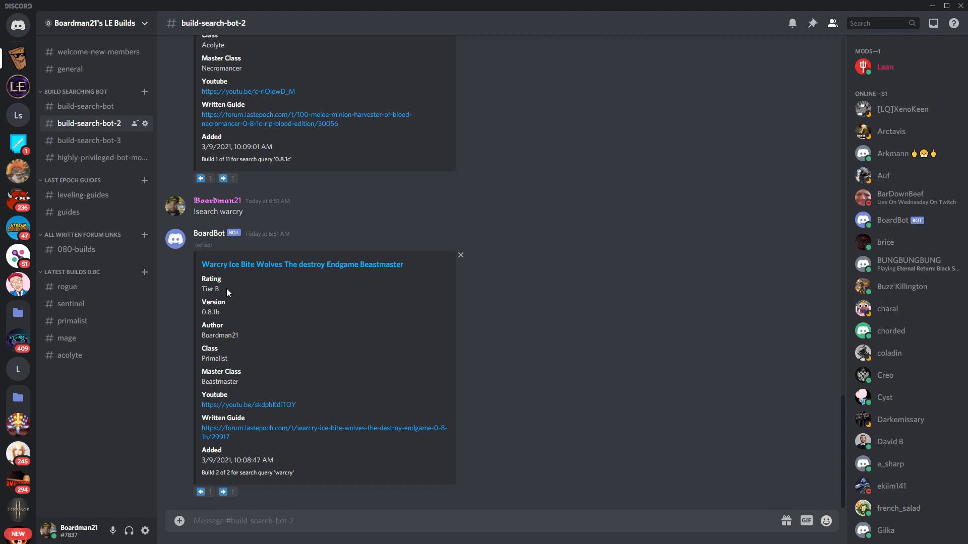
{"action": "mouse_move", "coordinate": [228, 318]}
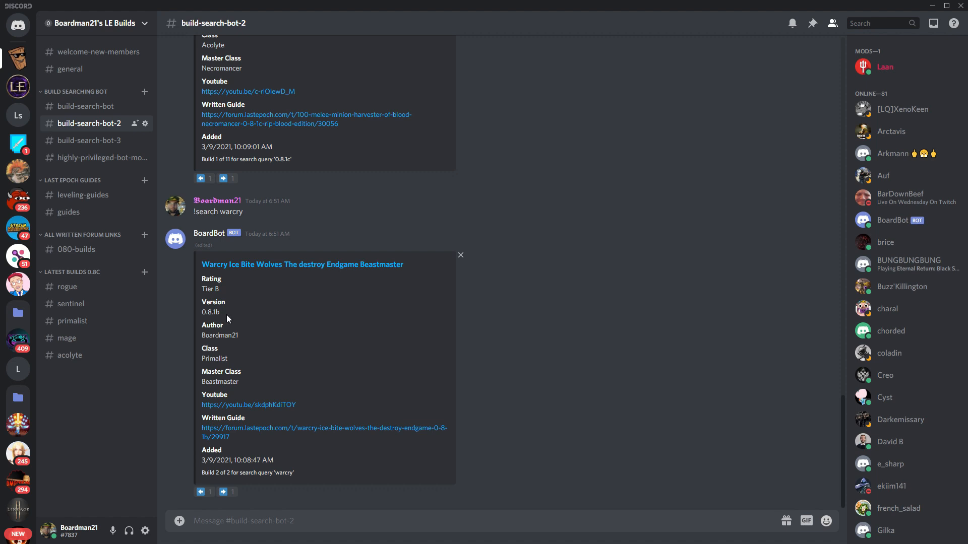
{"action": "mouse_move", "coordinate": [234, 361]}
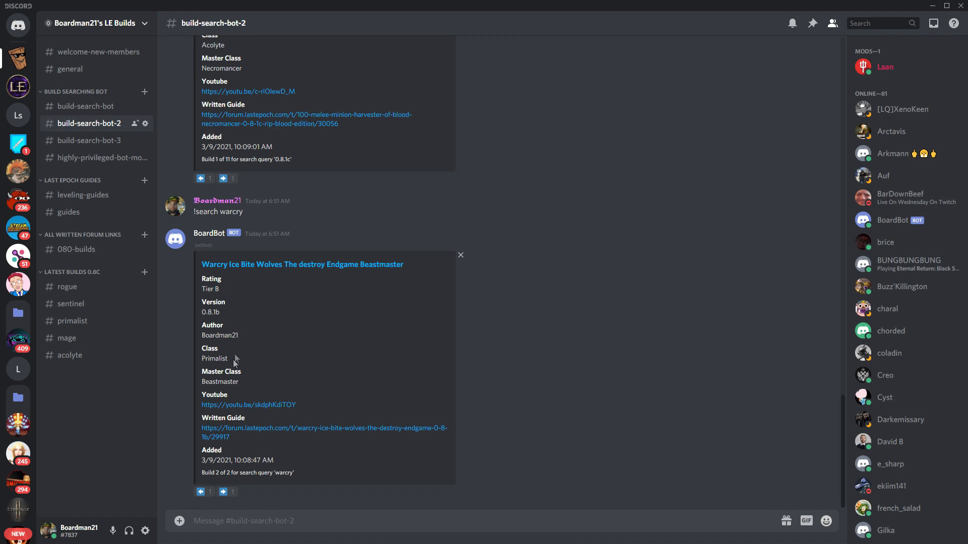
{"action": "mouse_move", "coordinate": [256, 389]}
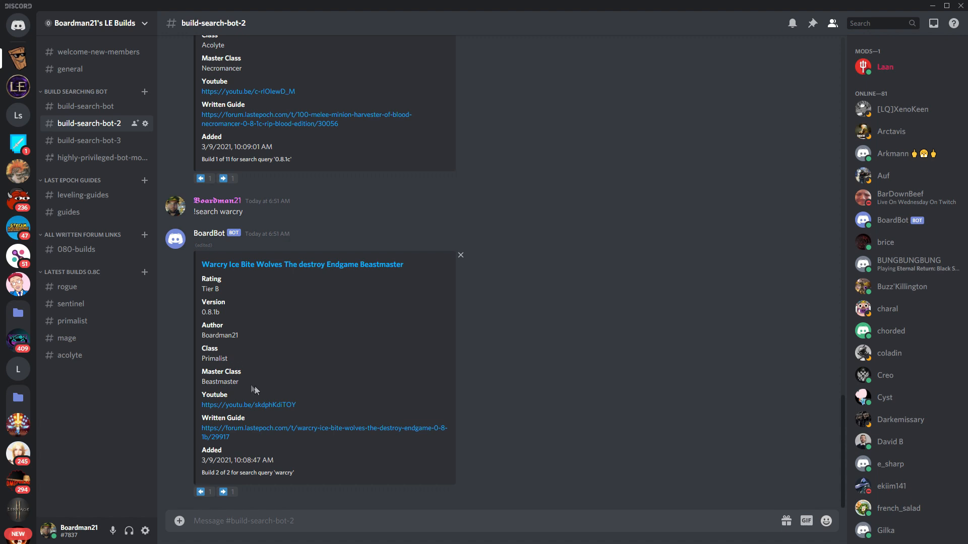
{"action": "mouse_move", "coordinate": [250, 432]}
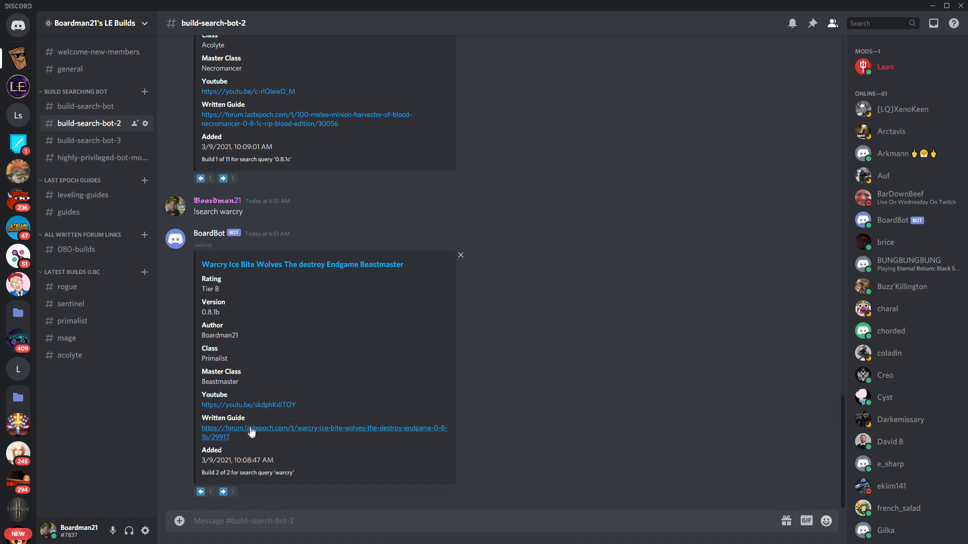
{"action": "mouse_move", "coordinate": [250, 429]}
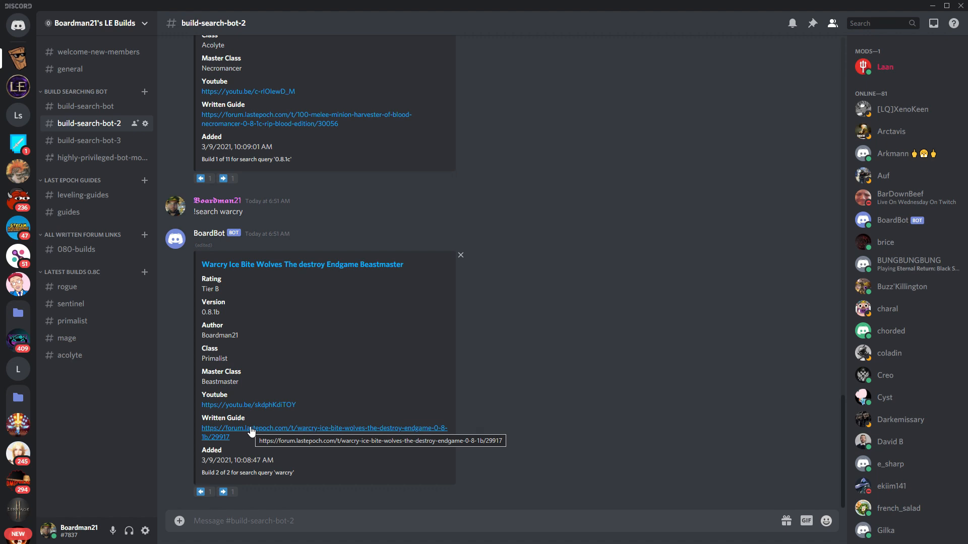
{"action": "mouse_move", "coordinate": [277, 444]}
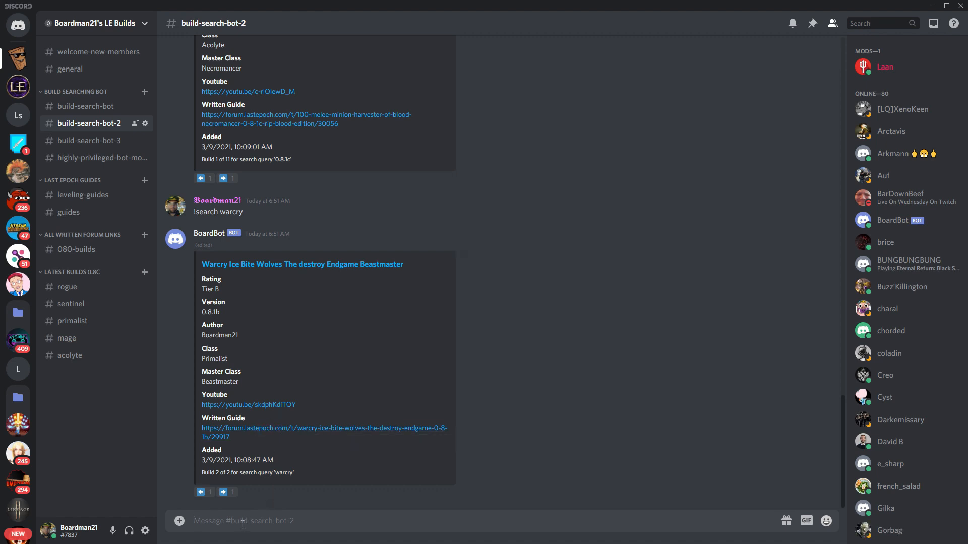
- Send a '!search leveling' query returning the Sentinel To Void Knight guide, build 1 of 3
{"action": "type", "text": "!search le"}
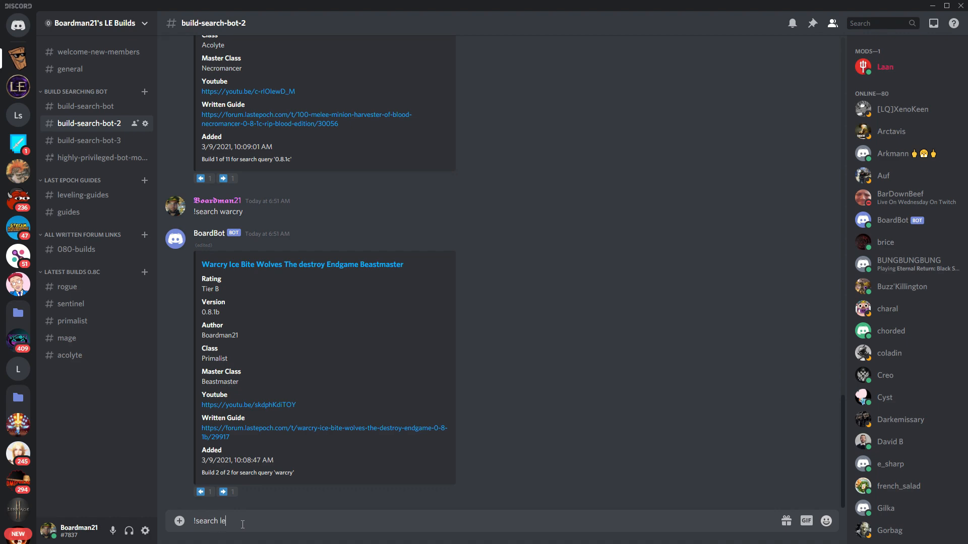
{"action": "key", "text": "enter"}
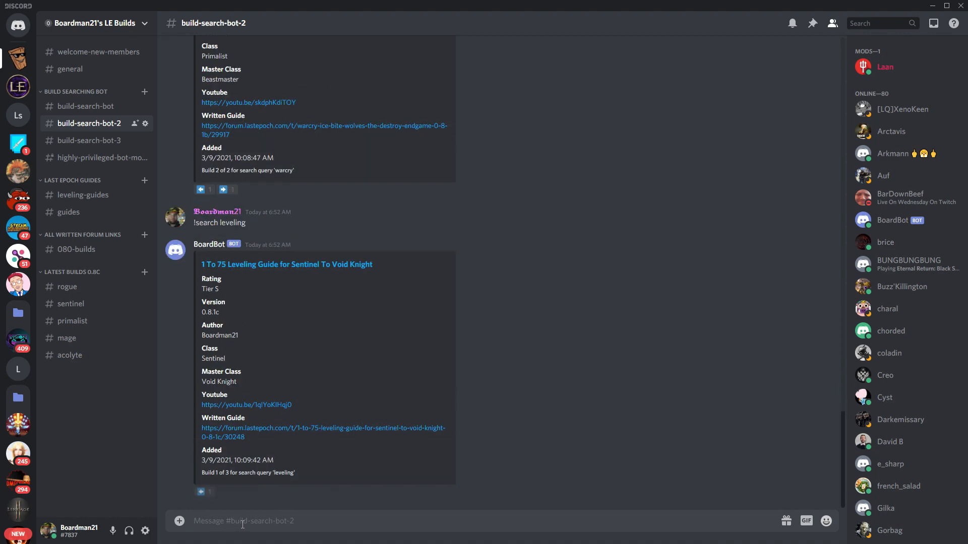
{"action": "mouse_move", "coordinate": [297, 469]}
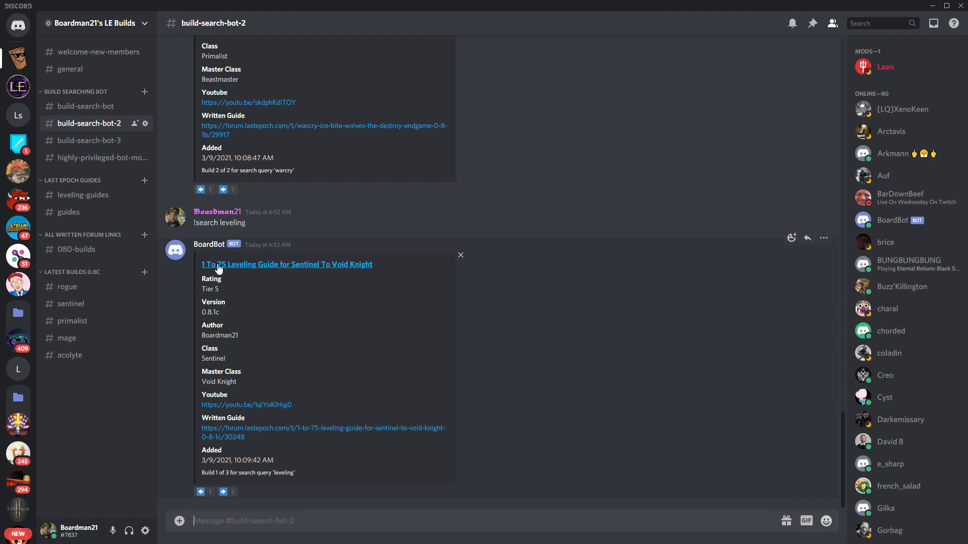
{"action": "mouse_move", "coordinate": [229, 497]}
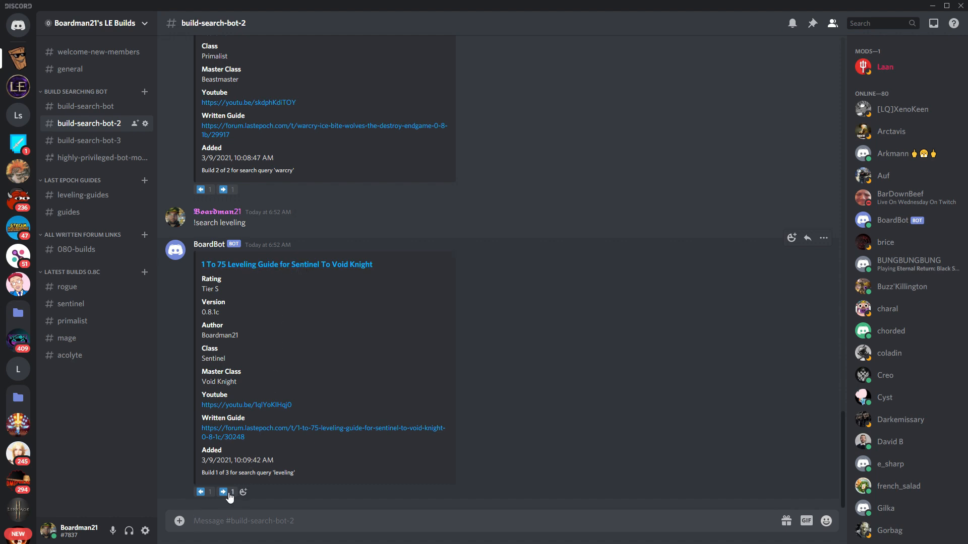
{"action": "mouse_move", "coordinate": [223, 492]}
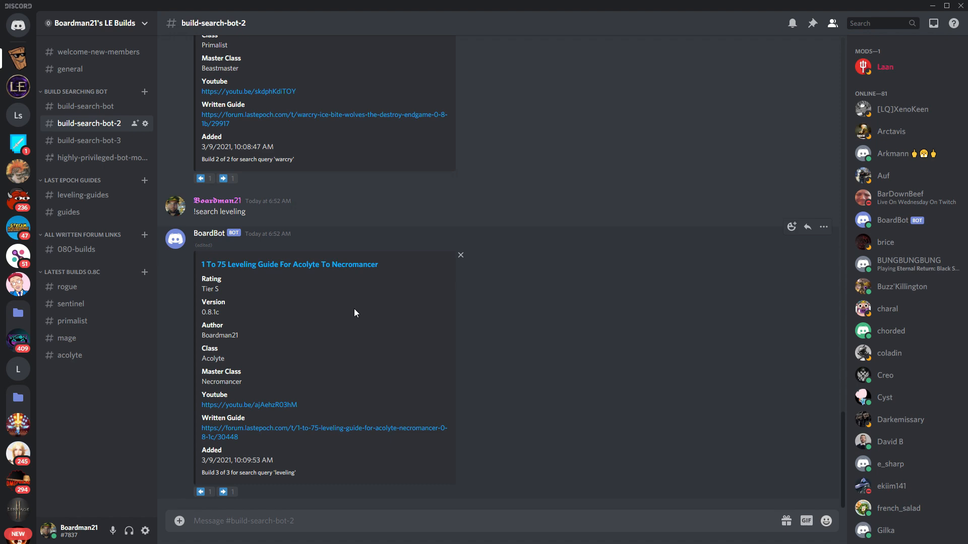
{"action": "mouse_move", "coordinate": [382, 329]}
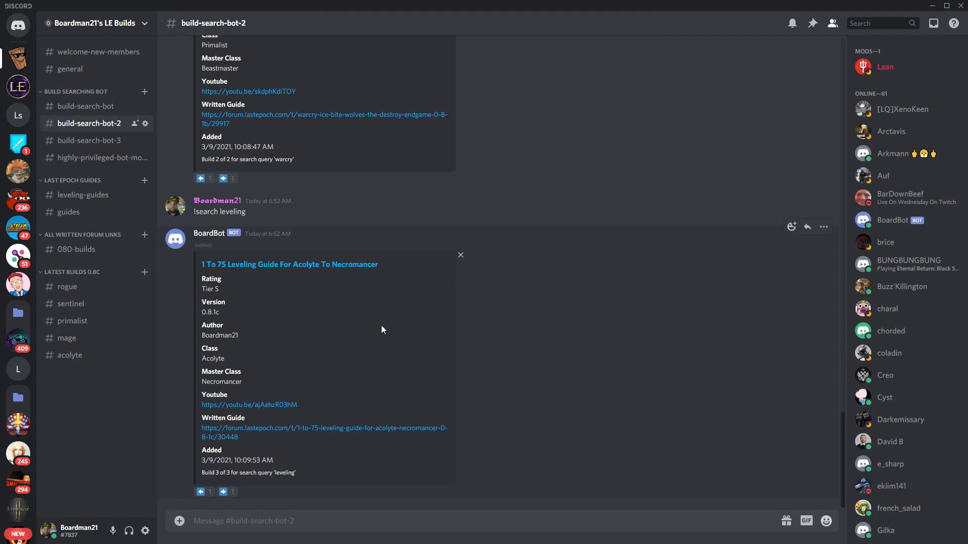